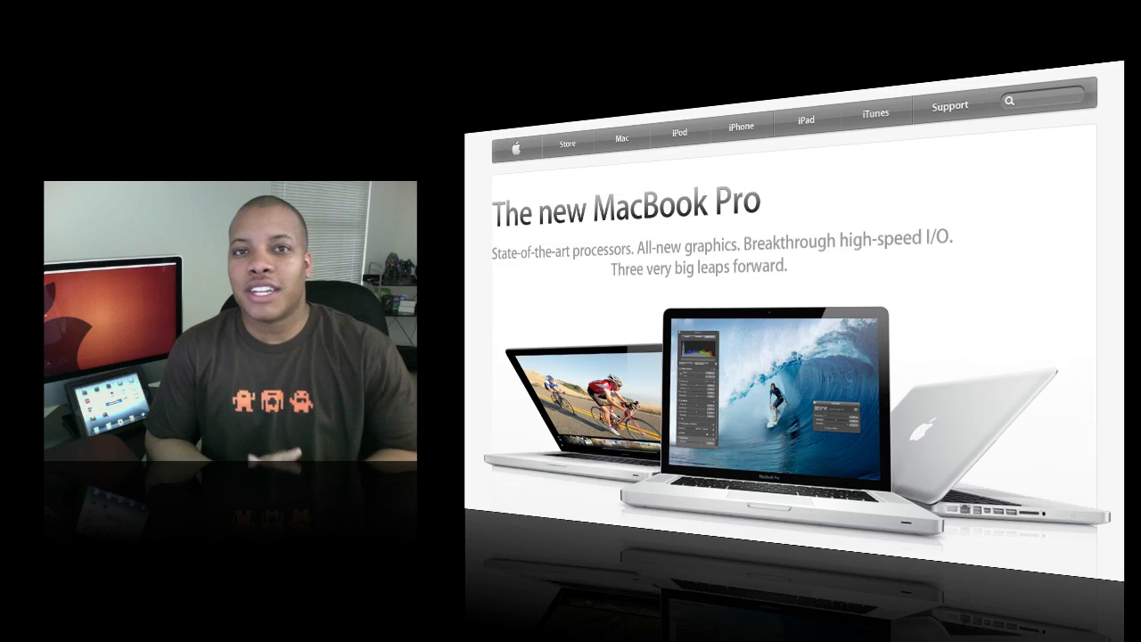
pyautogui.scroll(-3)
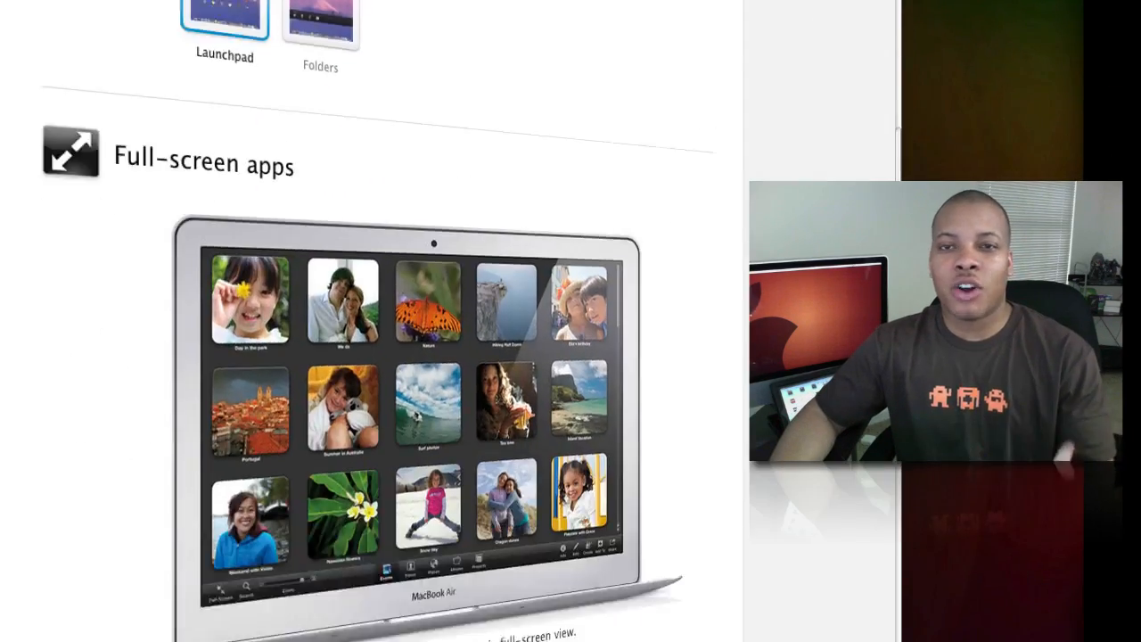
pyautogui.scroll(-3)
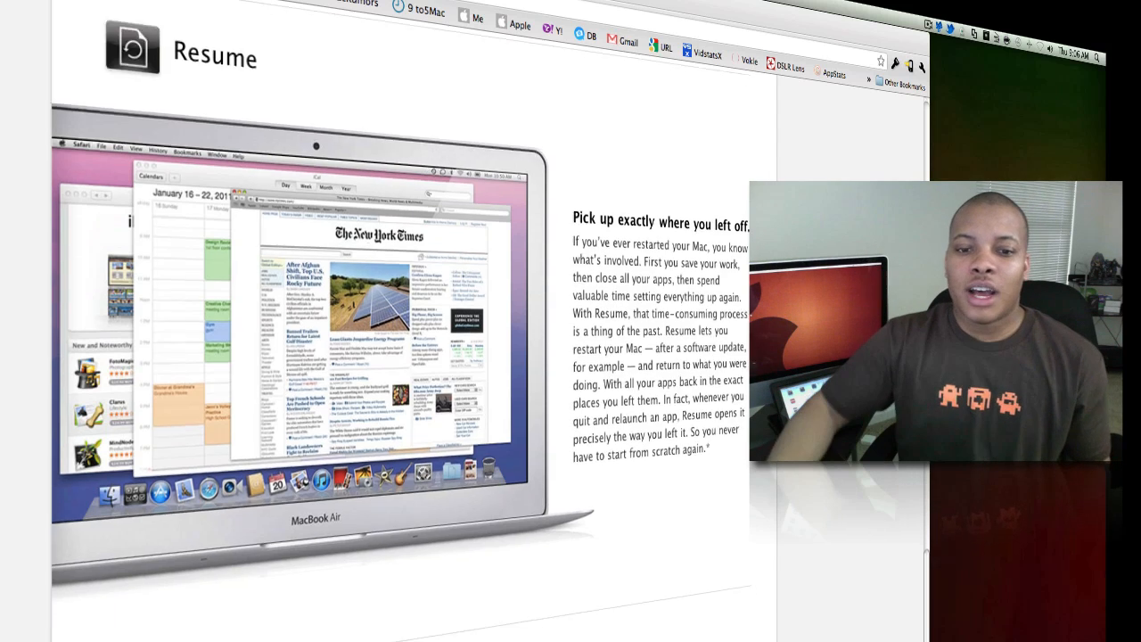
pyautogui.scroll(-3)
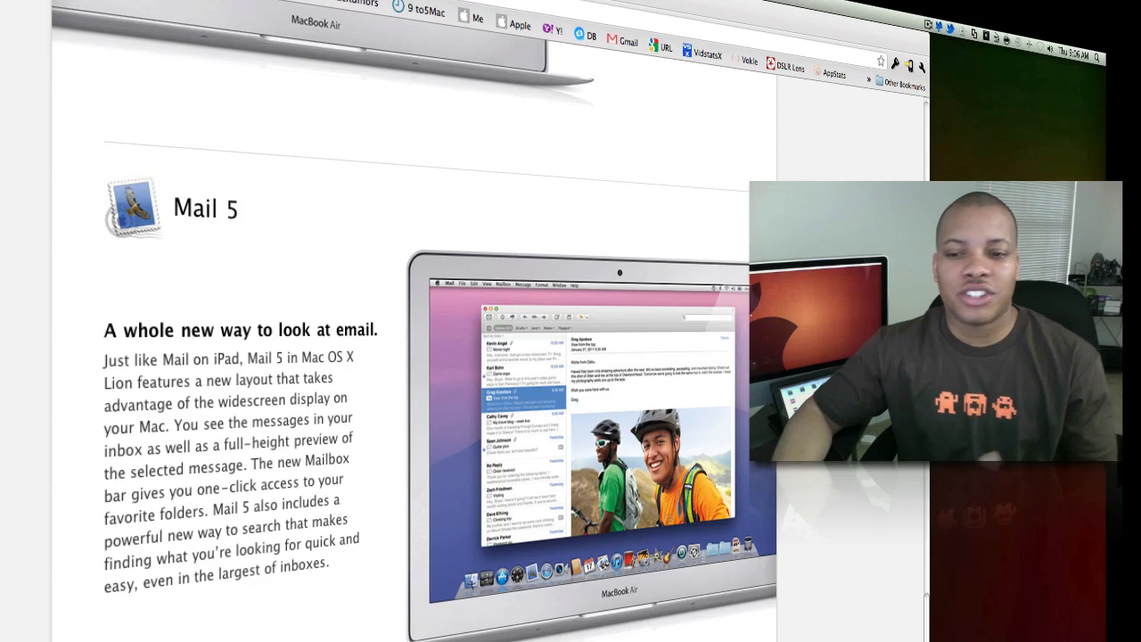
pyautogui.scroll(-3)
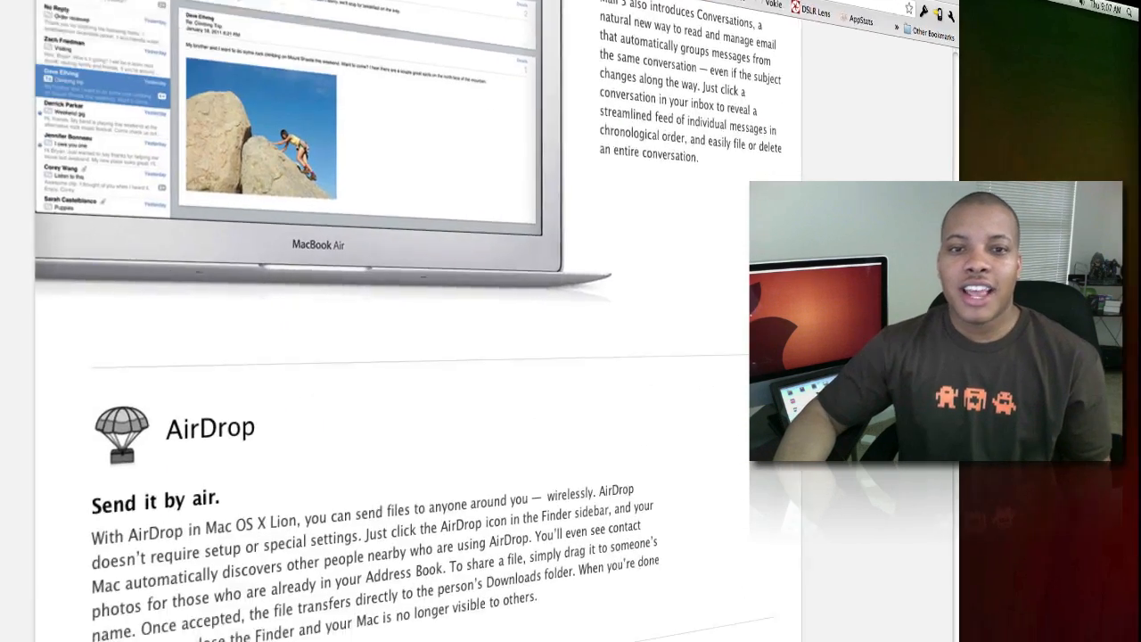
pyautogui.scroll(-3)
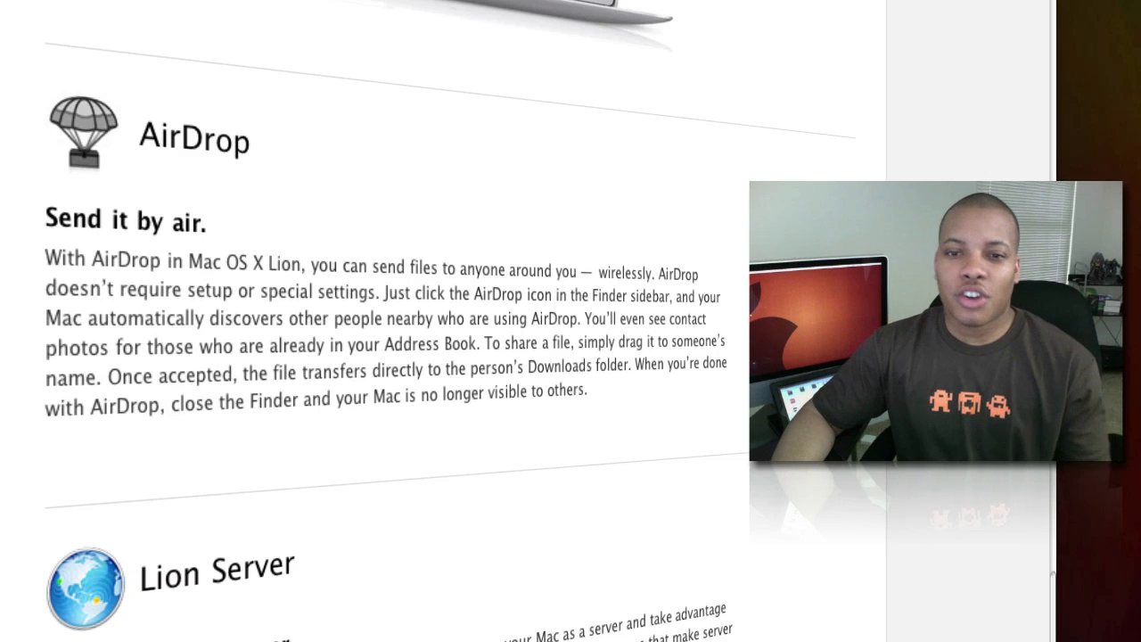
pyautogui.scroll(-3)
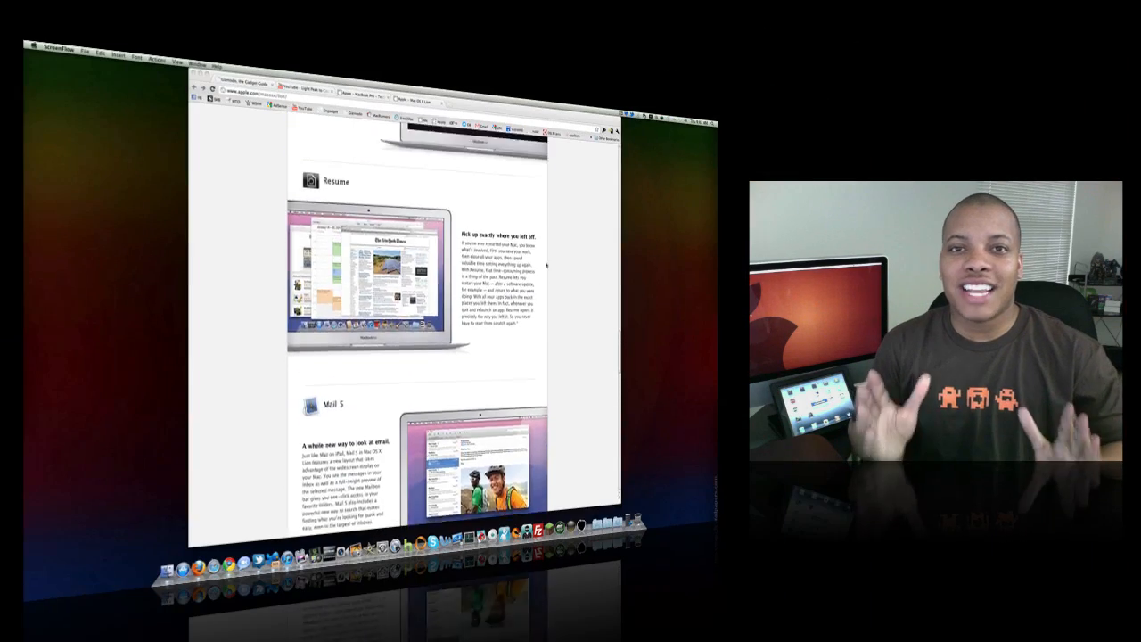
pyautogui.scroll(3)
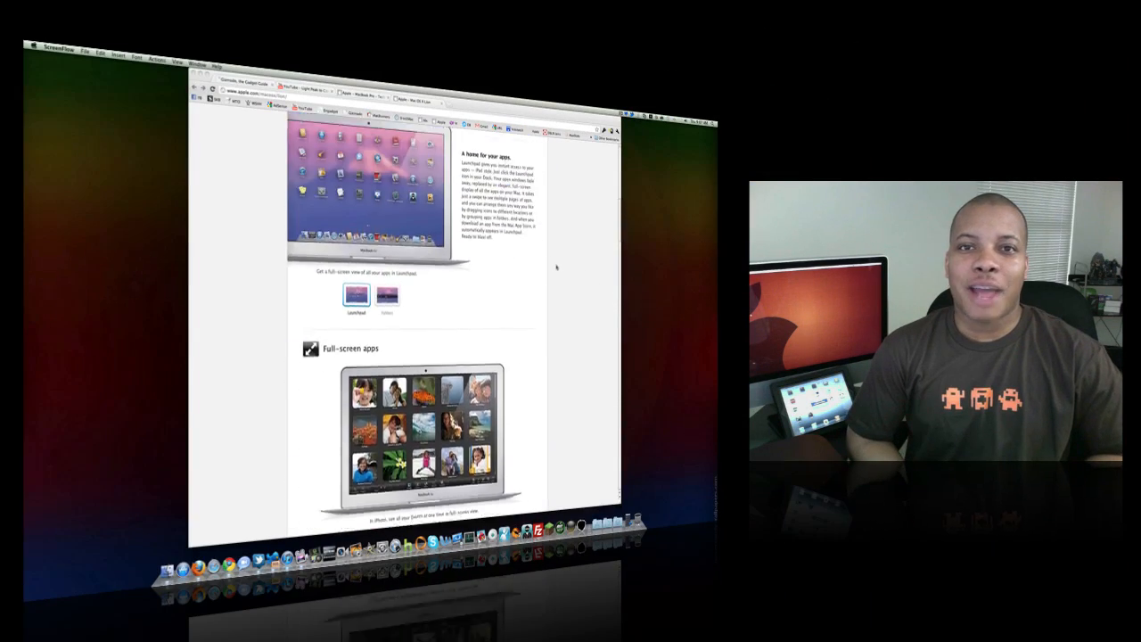
pyautogui.scroll(3)
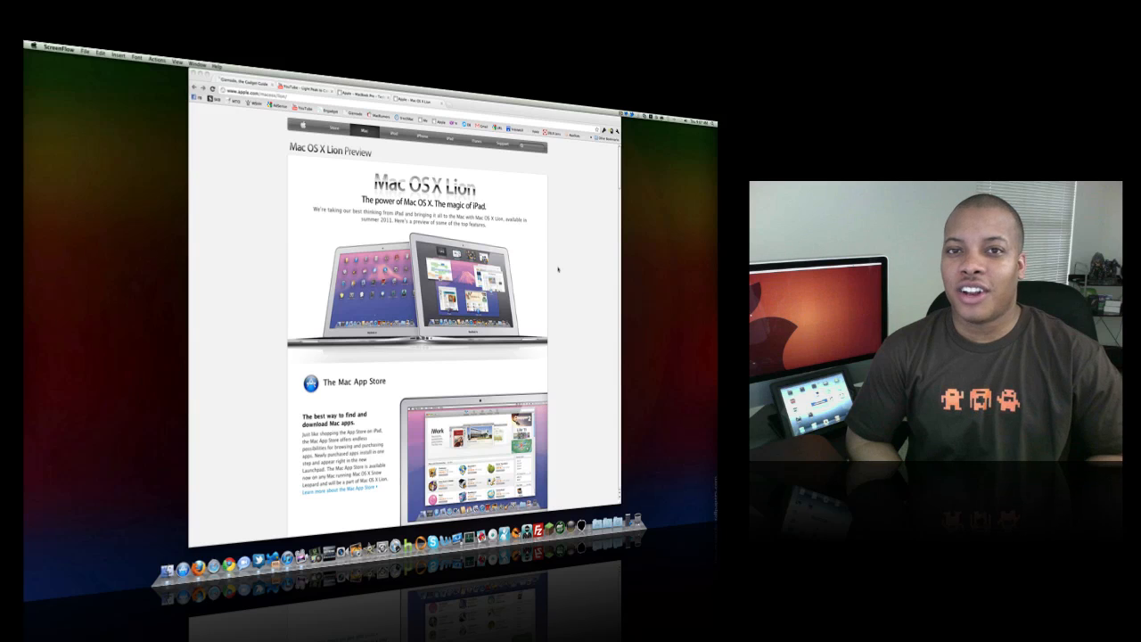